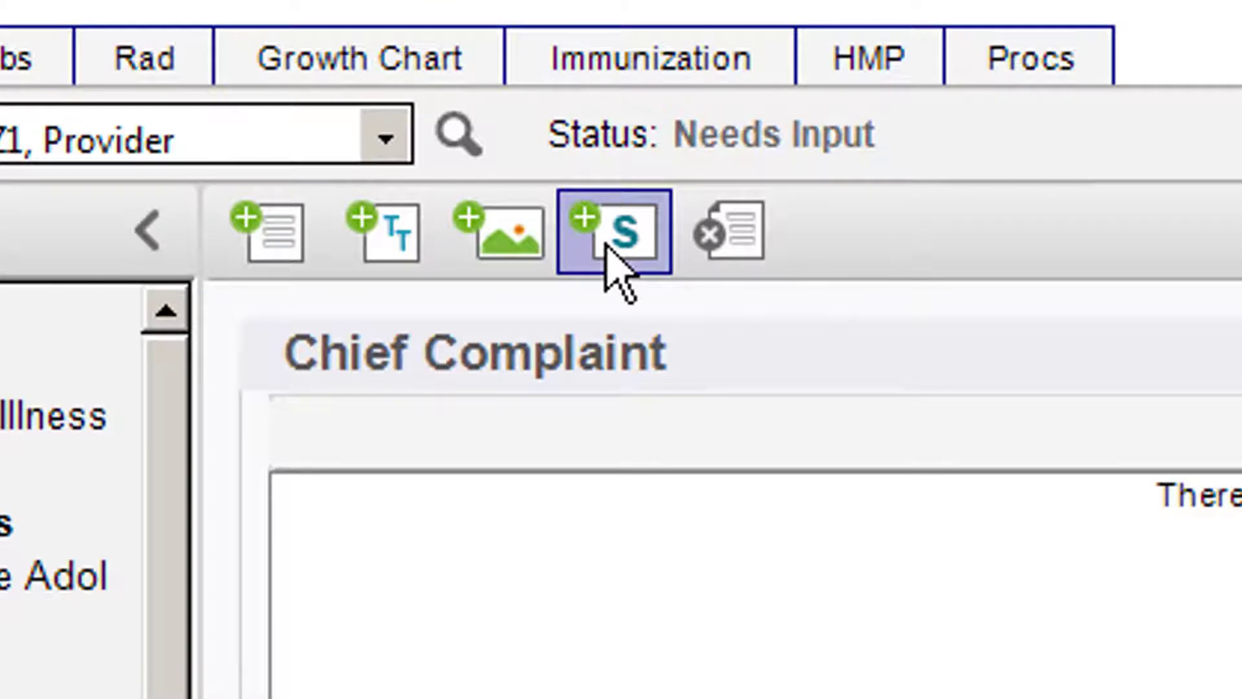
Step: Open the Select Content Set dialog from the note toolbar
{"action": "left_click", "coordinate": [616, 232]}
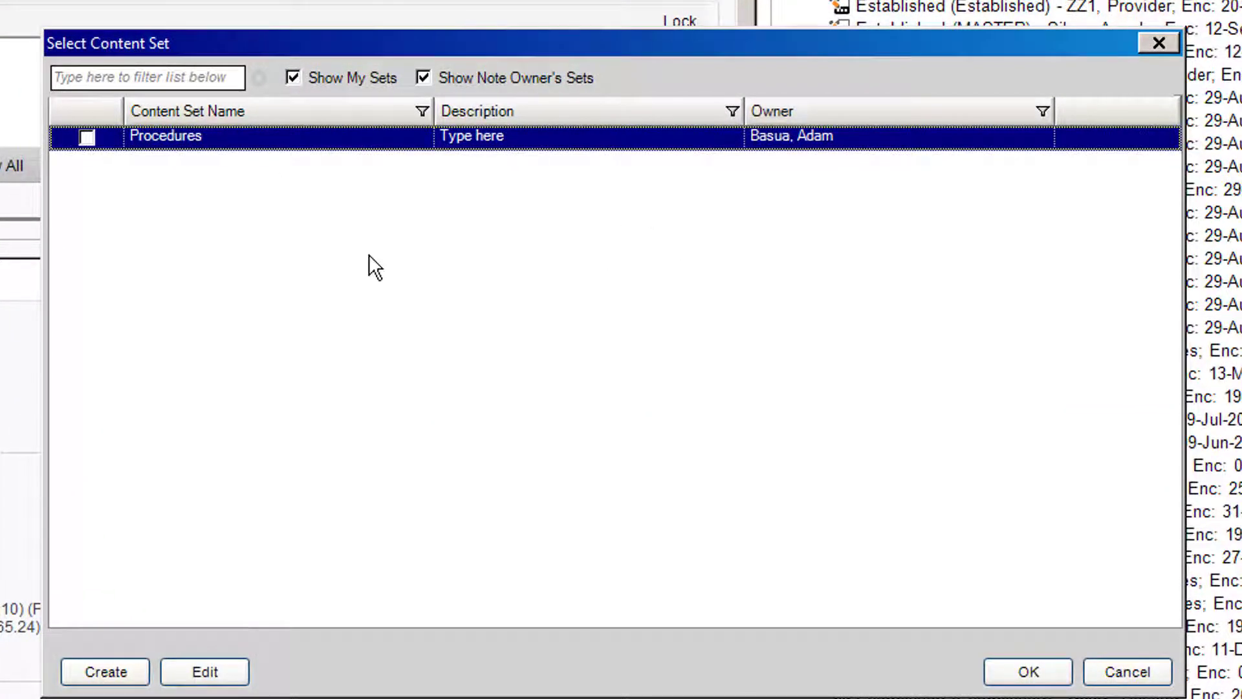
{"action": "mouse_move", "coordinate": [248, 172]}
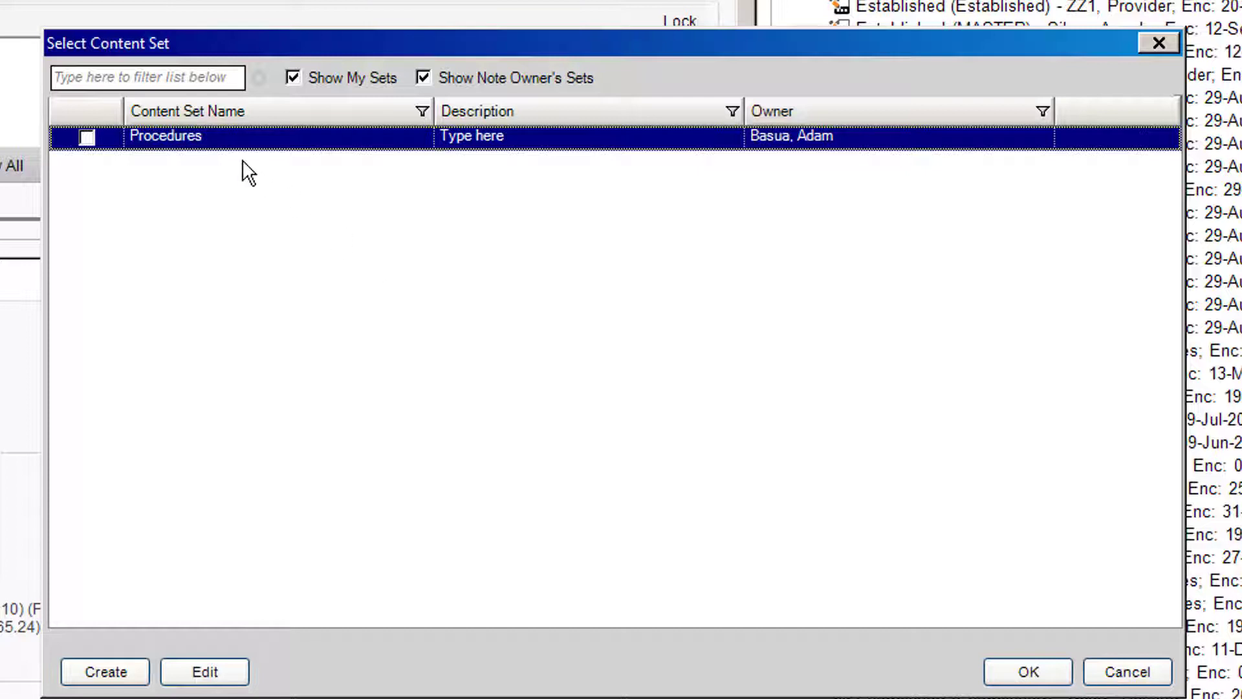
{"action": "mouse_move", "coordinate": [317, 143]}
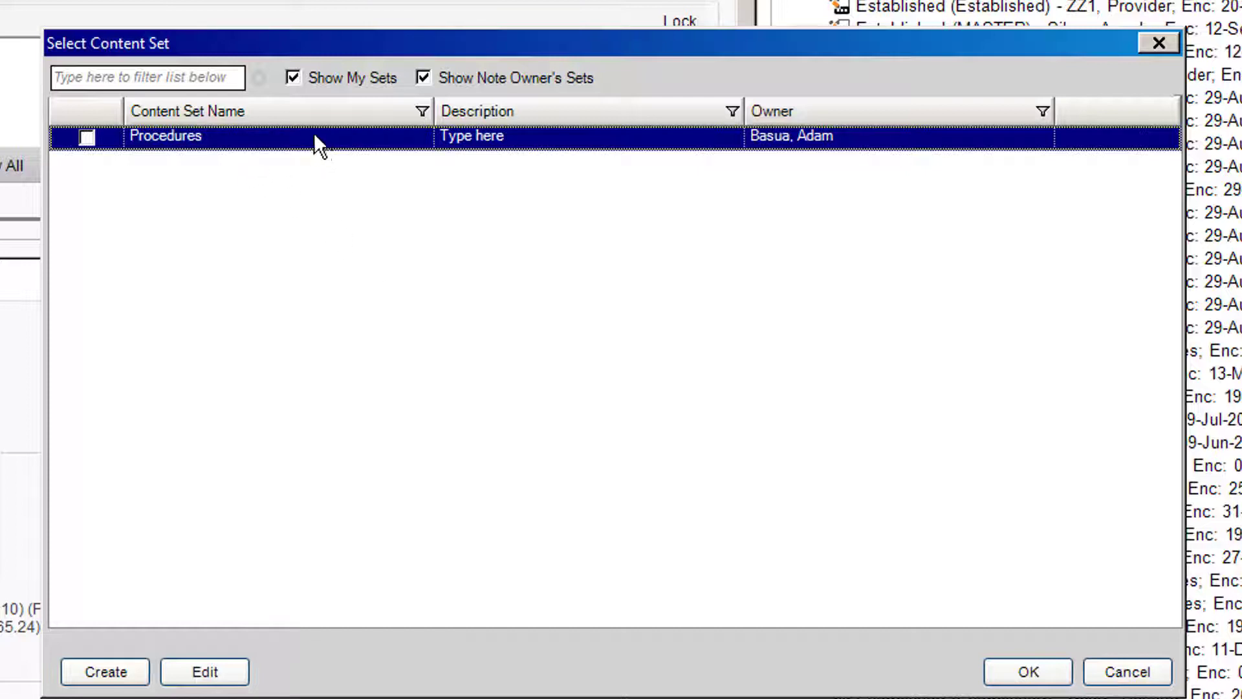
Step: Open the Procedures content set definition for editing
{"action": "left_click", "coordinate": [203, 671]}
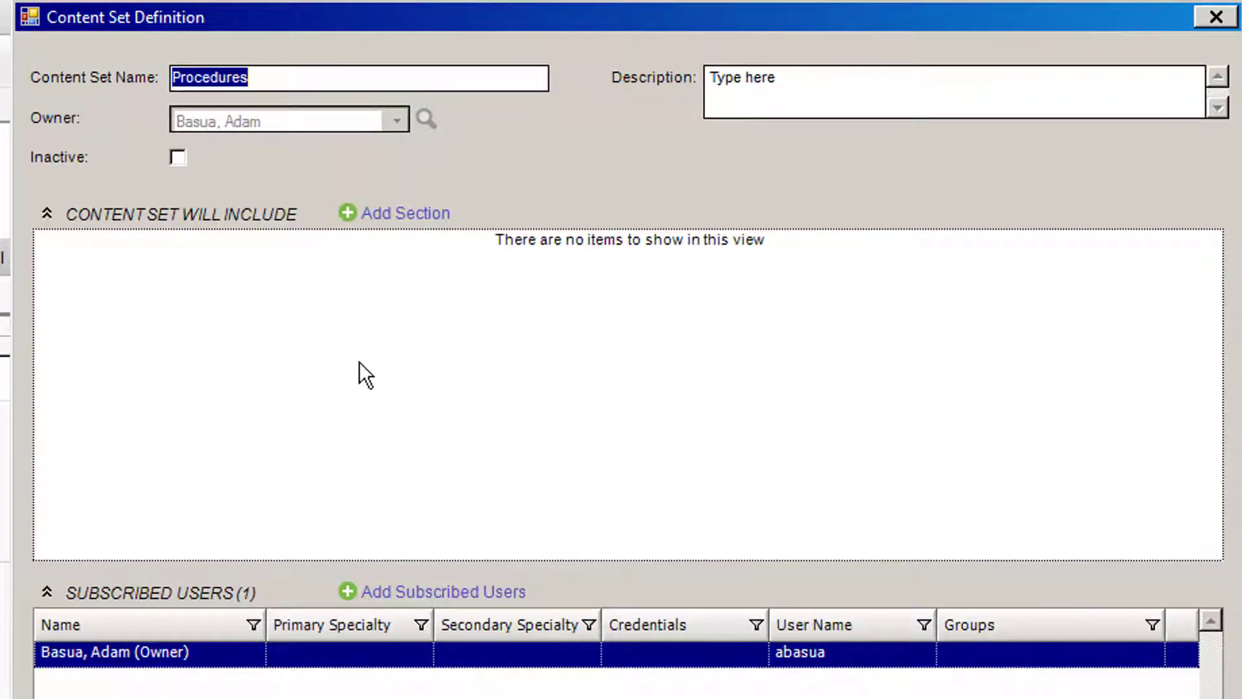
{"action": "mouse_move", "coordinate": [331, 428]}
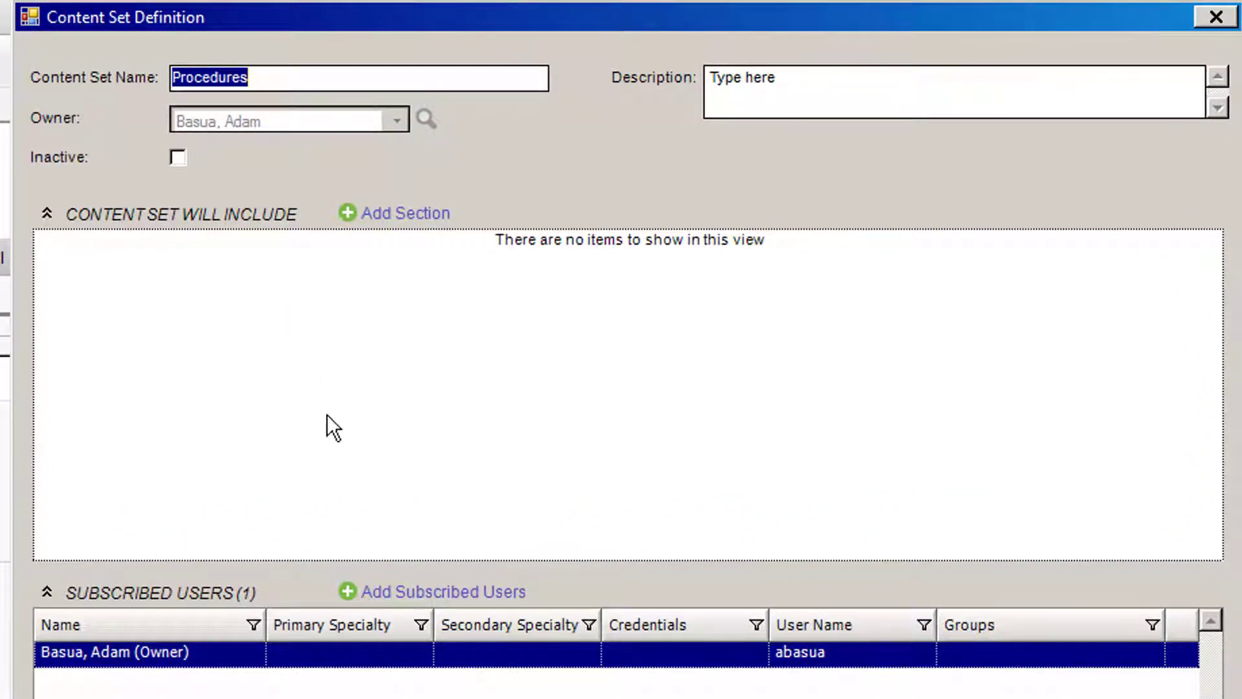
{"action": "mouse_move", "coordinate": [432, 365]}
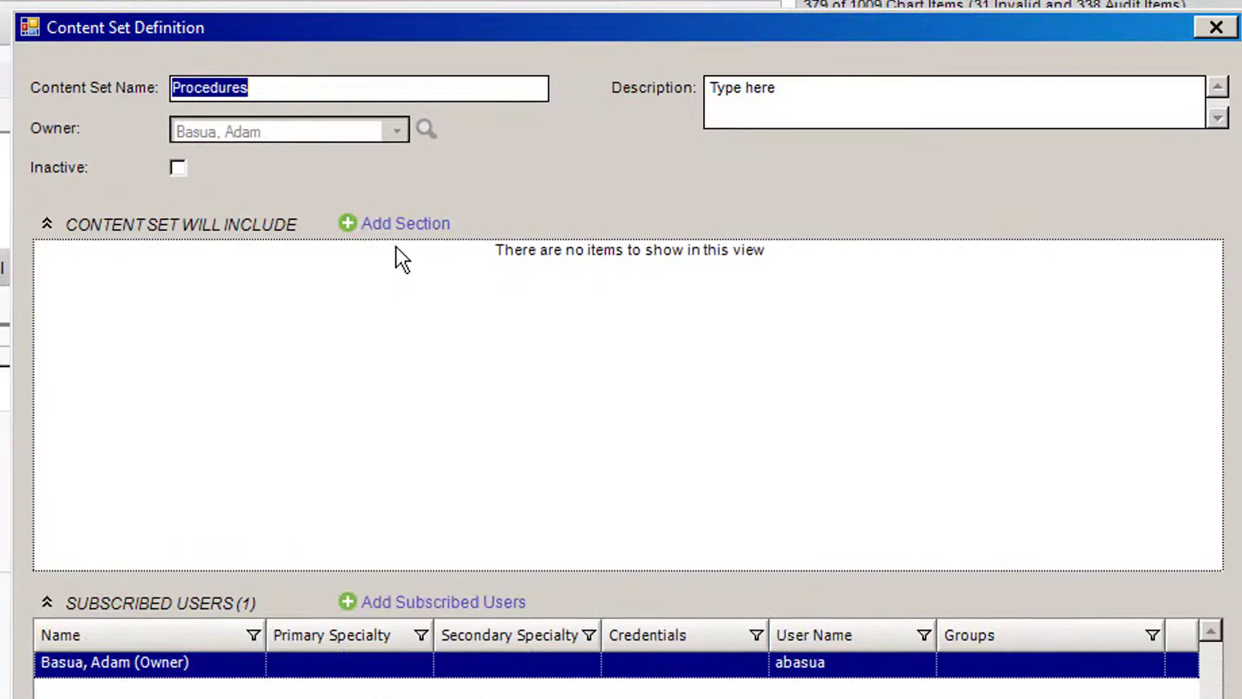
Step: Add History of Present Illness, Physical Exam and Procedure sections via the Section Selector
{"action": "left_click", "coordinate": [404, 223]}
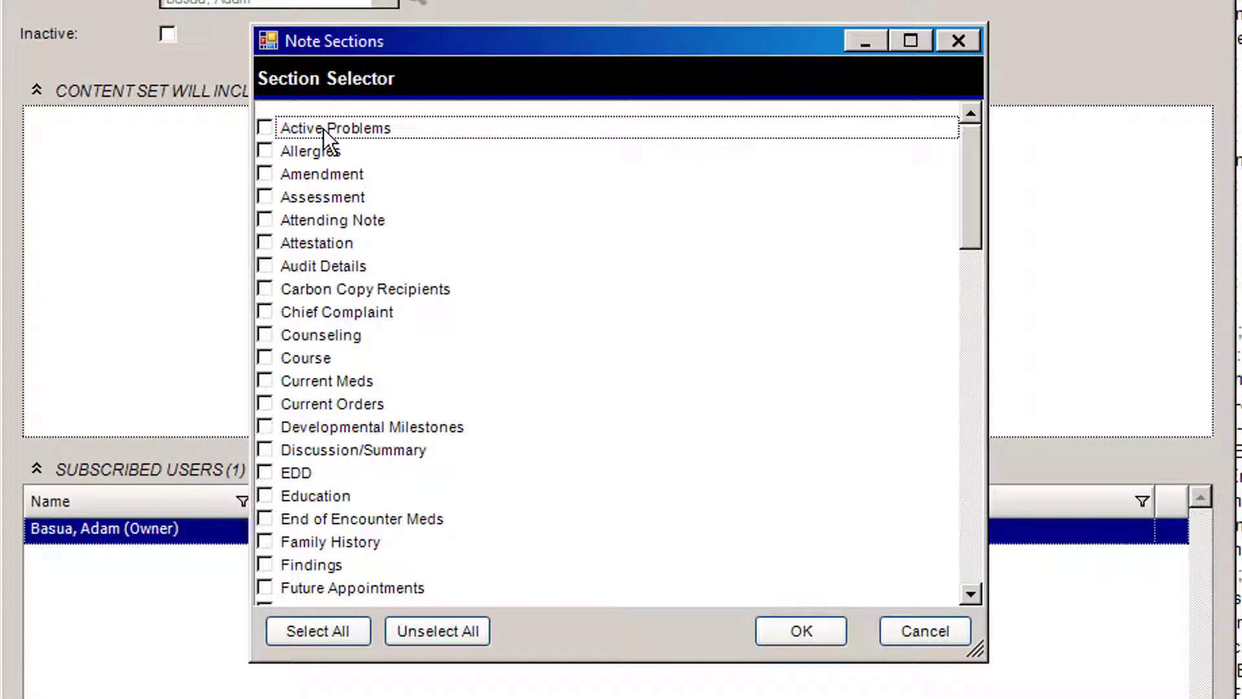
{"action": "scroll", "scroll_direction": "down", "scroll_amount": 3}
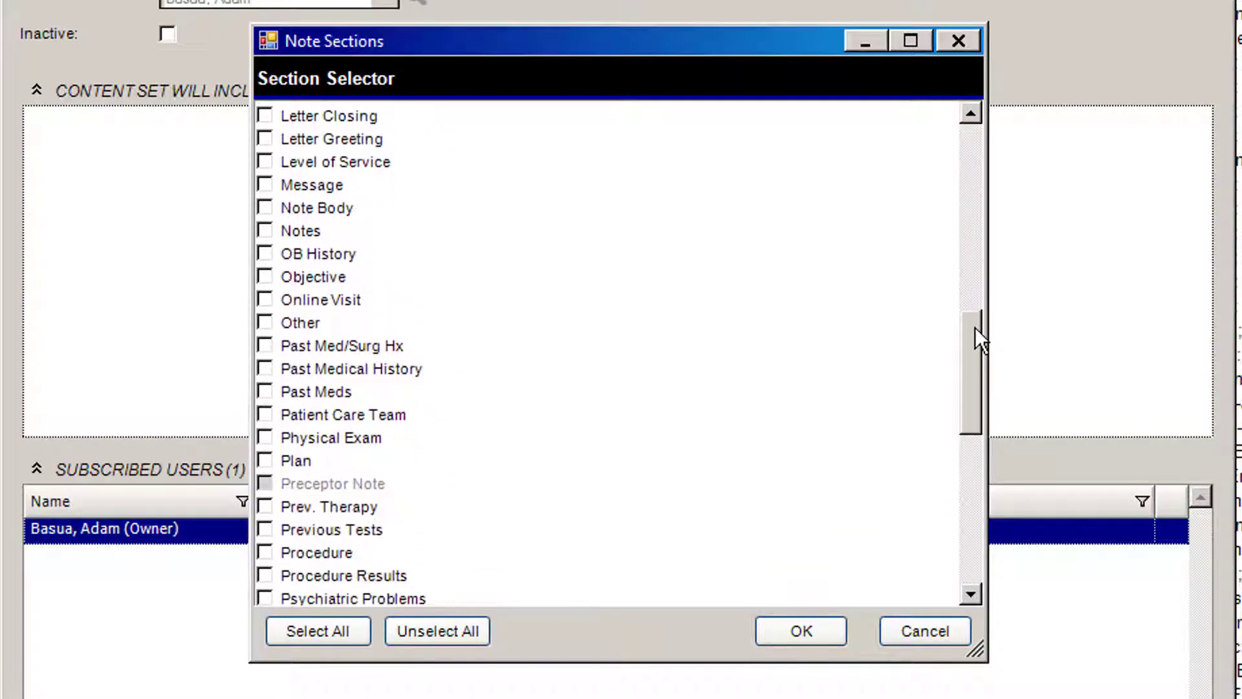
{"action": "left_click", "coordinate": [265, 437]}
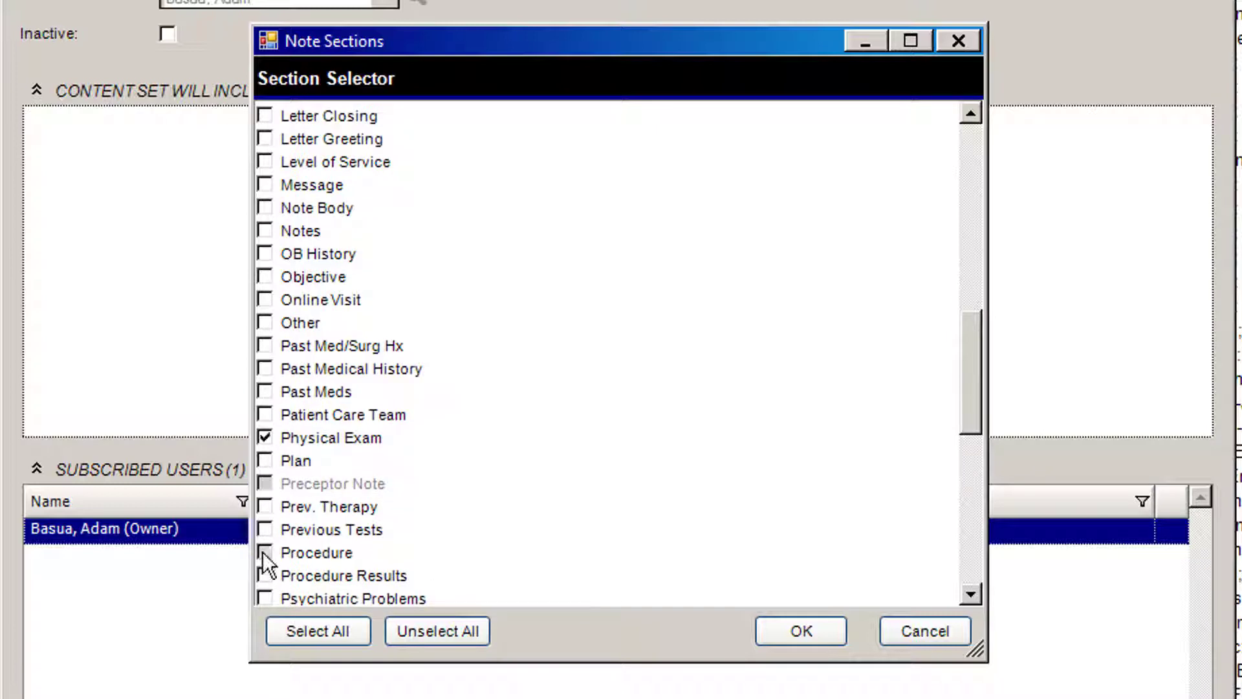
{"action": "left_click", "coordinate": [799, 632]}
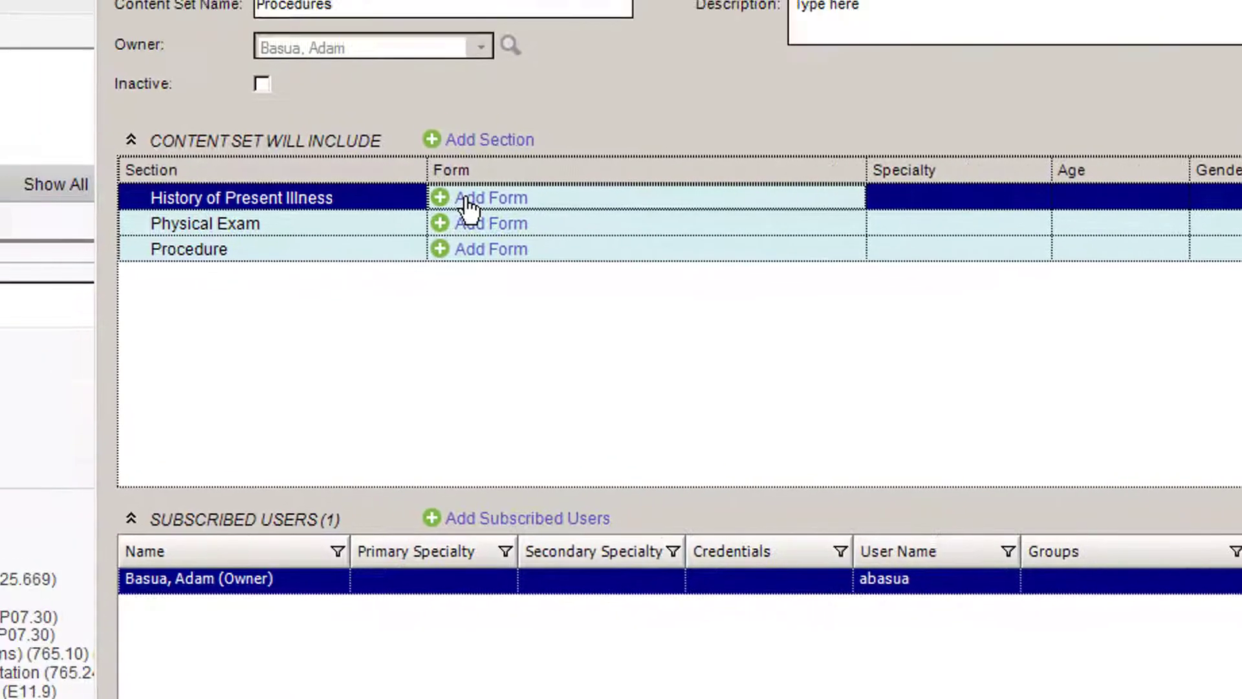
Step: Attach the pediatric Knee Pain form to the History of Present Illness section, searching 'knee'
{"action": "left_click", "coordinate": [490, 197]}
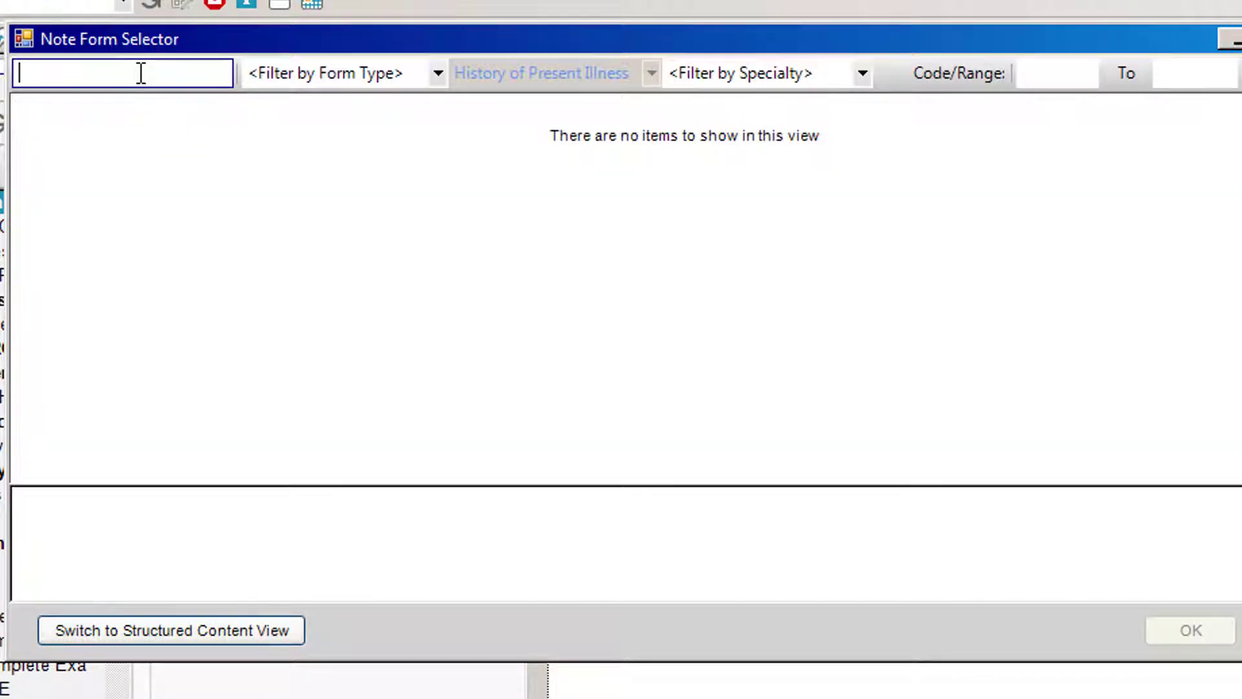
{"action": "type", "text": "knee"}
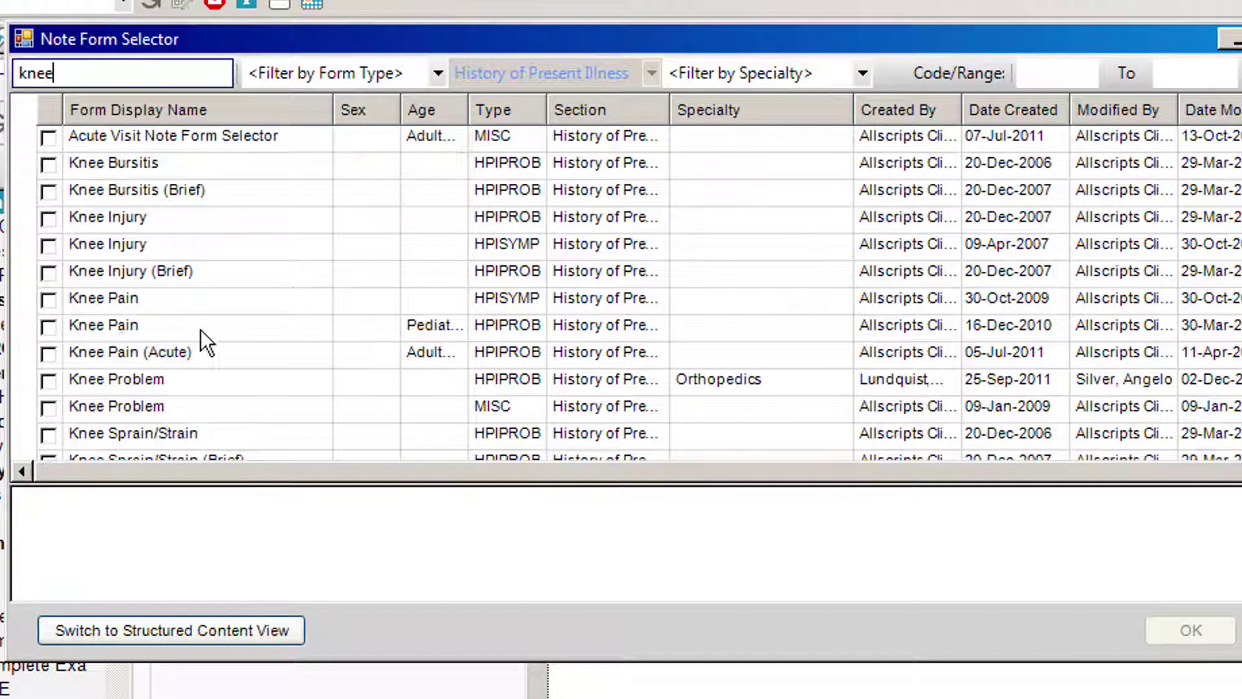
{"action": "left_click", "coordinate": [103, 325]}
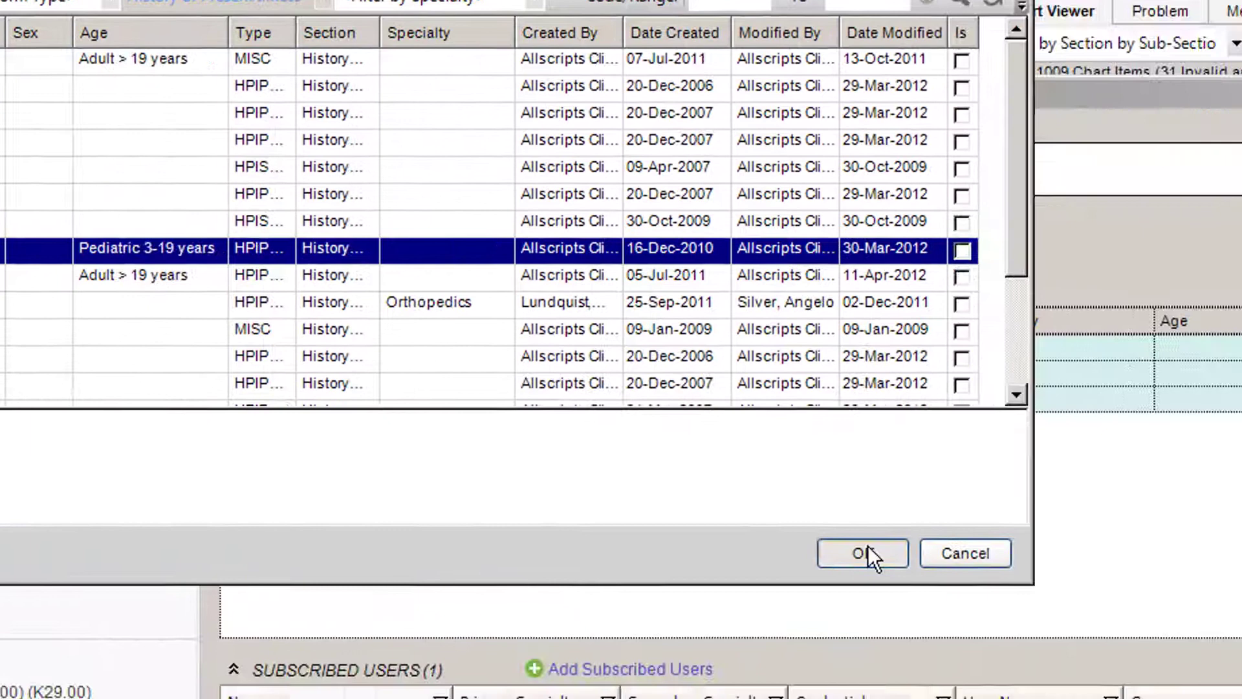
{"action": "left_click", "coordinate": [861, 552]}
{"action": "type", "text": "knee"}
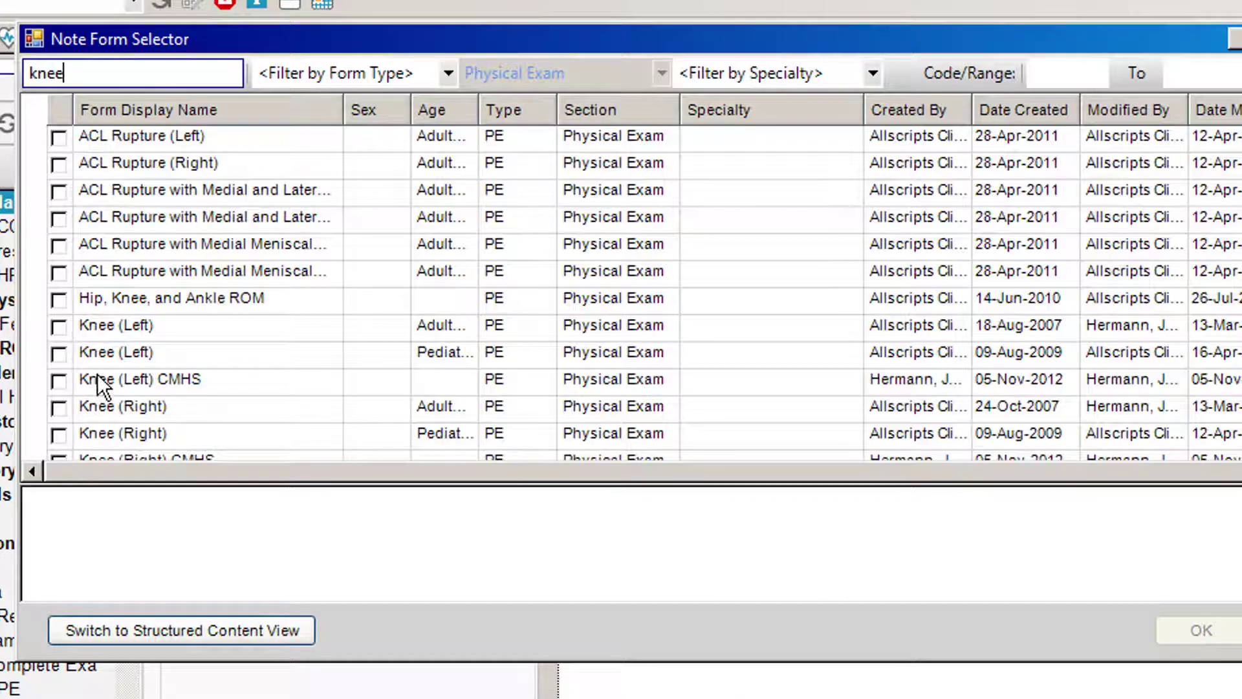
Step: Attach Knee (Left) CMHS to Physical Exam and Trigger Point Injection-Knee to Procedure
{"action": "left_click", "coordinate": [58, 379]}
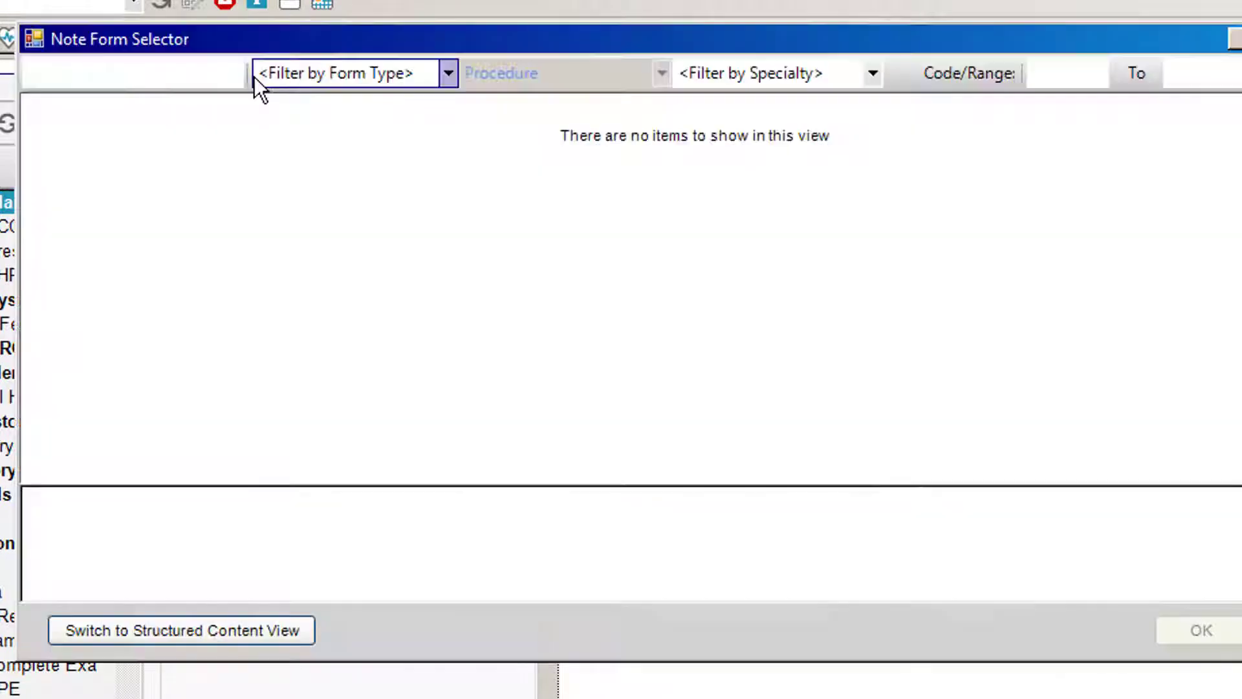
{"action": "type", "text": "knee"}
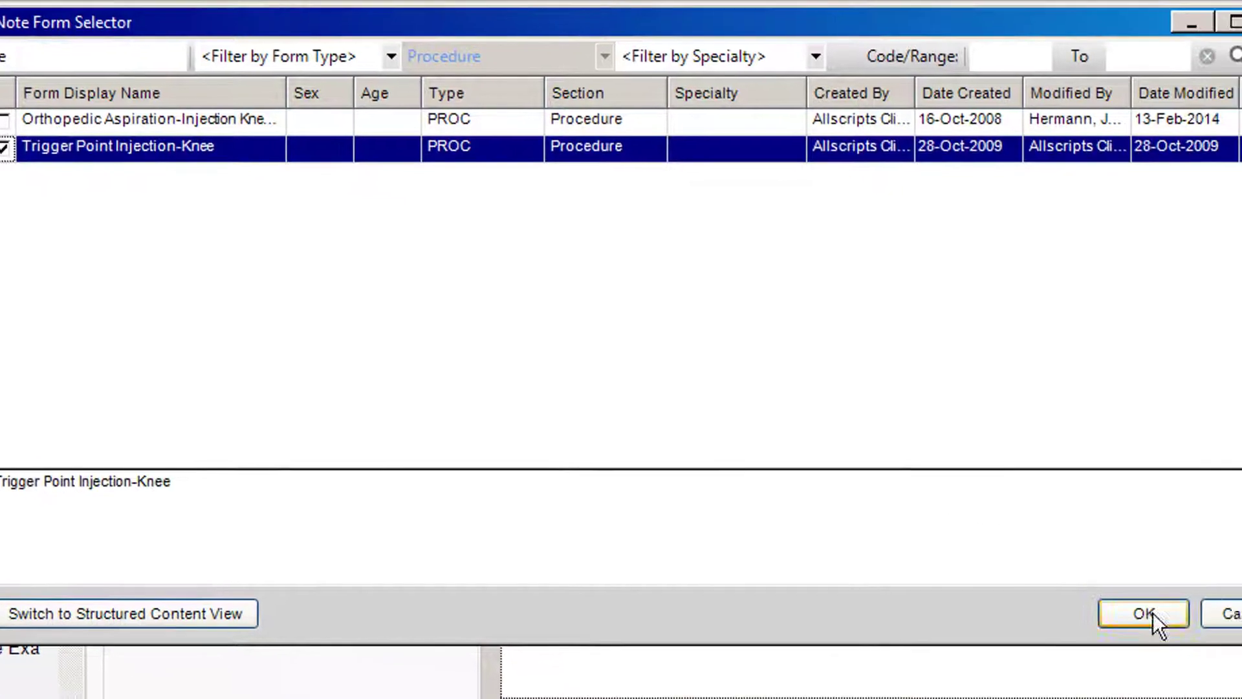
{"action": "left_click", "coordinate": [1143, 613]}
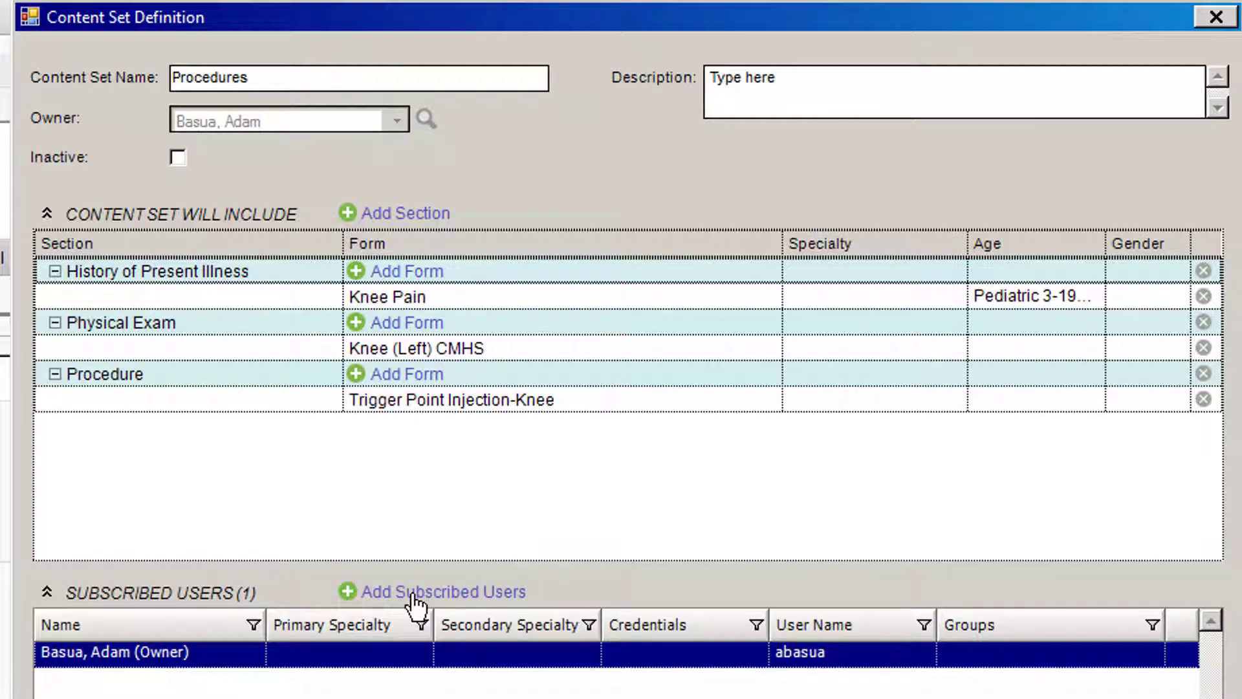
Step: Add the user found by last-name search 'de' as a subscriber and save the definition
{"action": "left_click", "coordinate": [443, 591]}
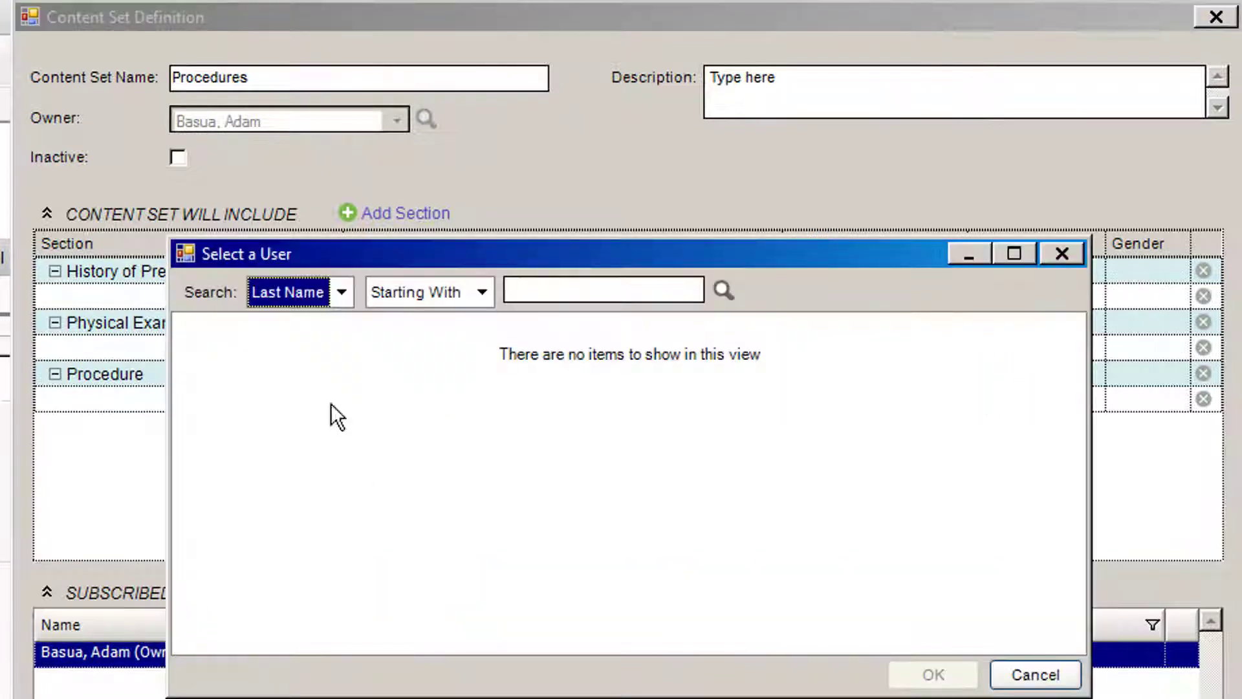
{"action": "type", "text": "de"}
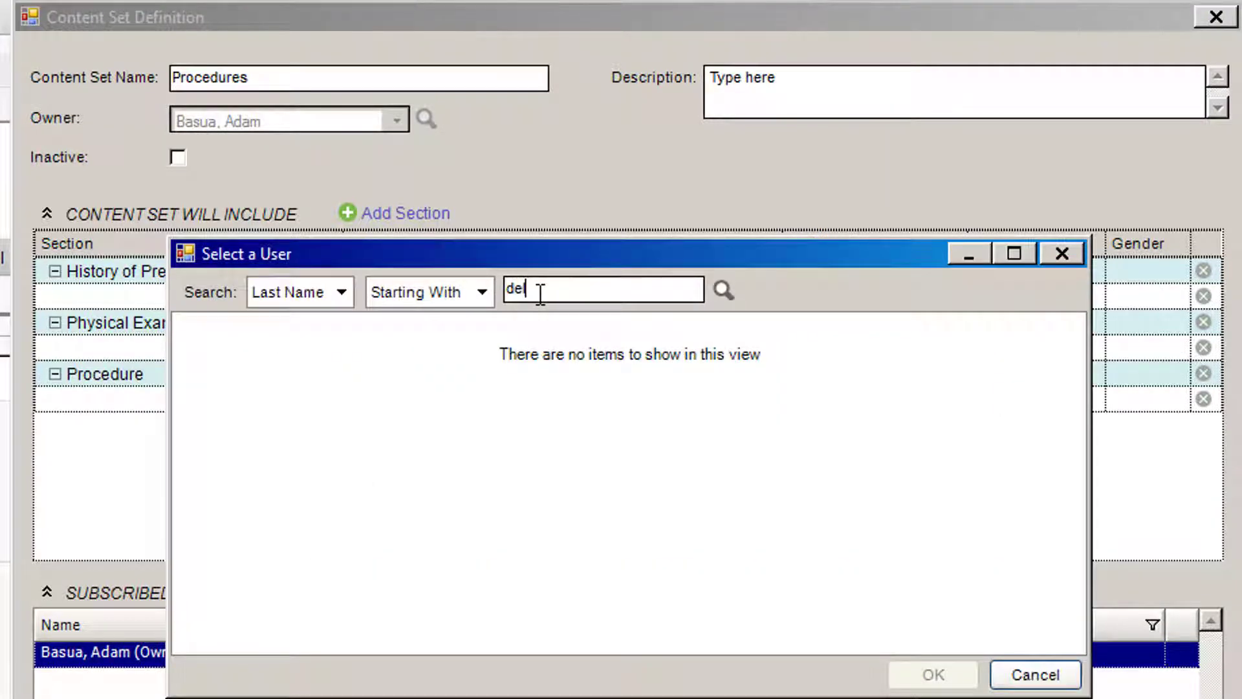
{"action": "left_click", "coordinate": [722, 289]}
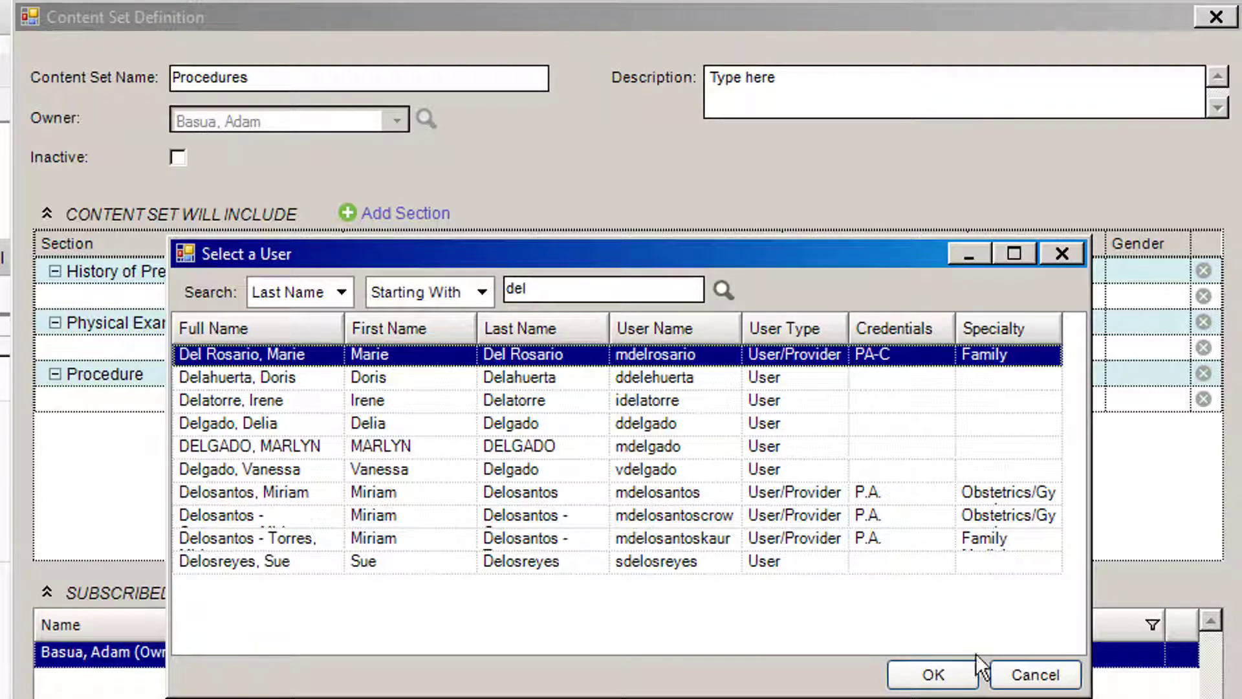
{"action": "left_click", "coordinate": [932, 674]}
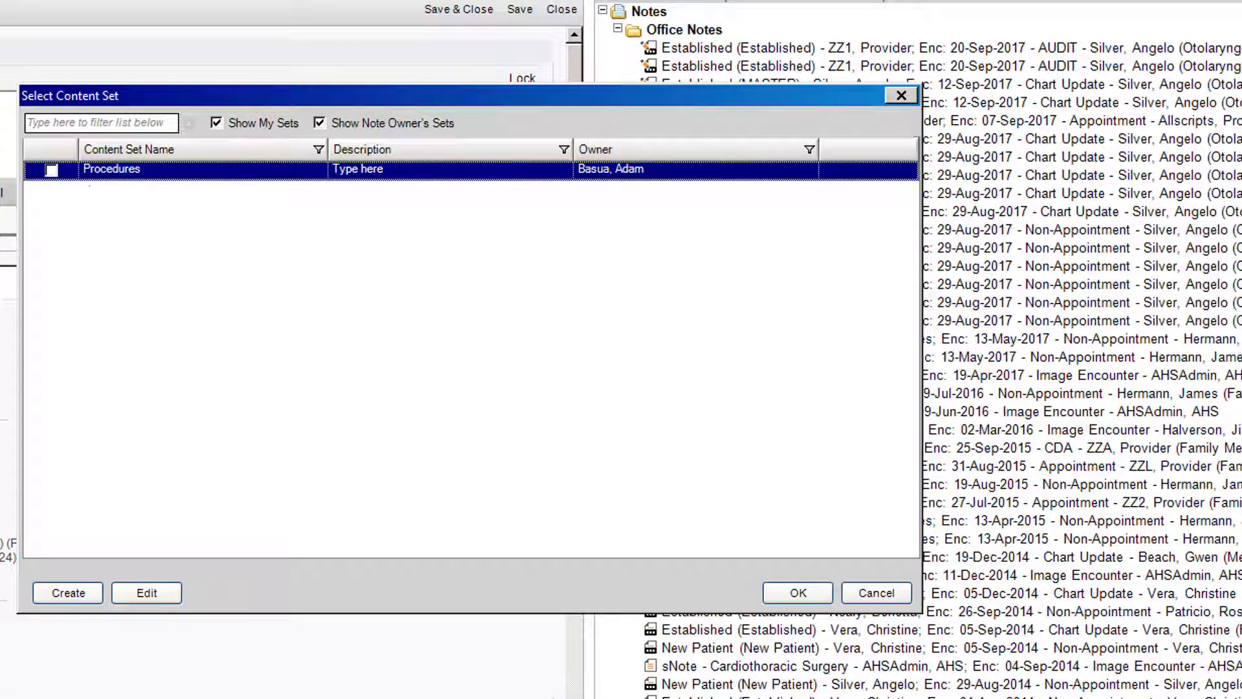
Step: Apply Procedures to the note and review the Knee (Left) CMHS and Trigger Point Injection-Knee forms
{"action": "left_click", "coordinate": [876, 593]}
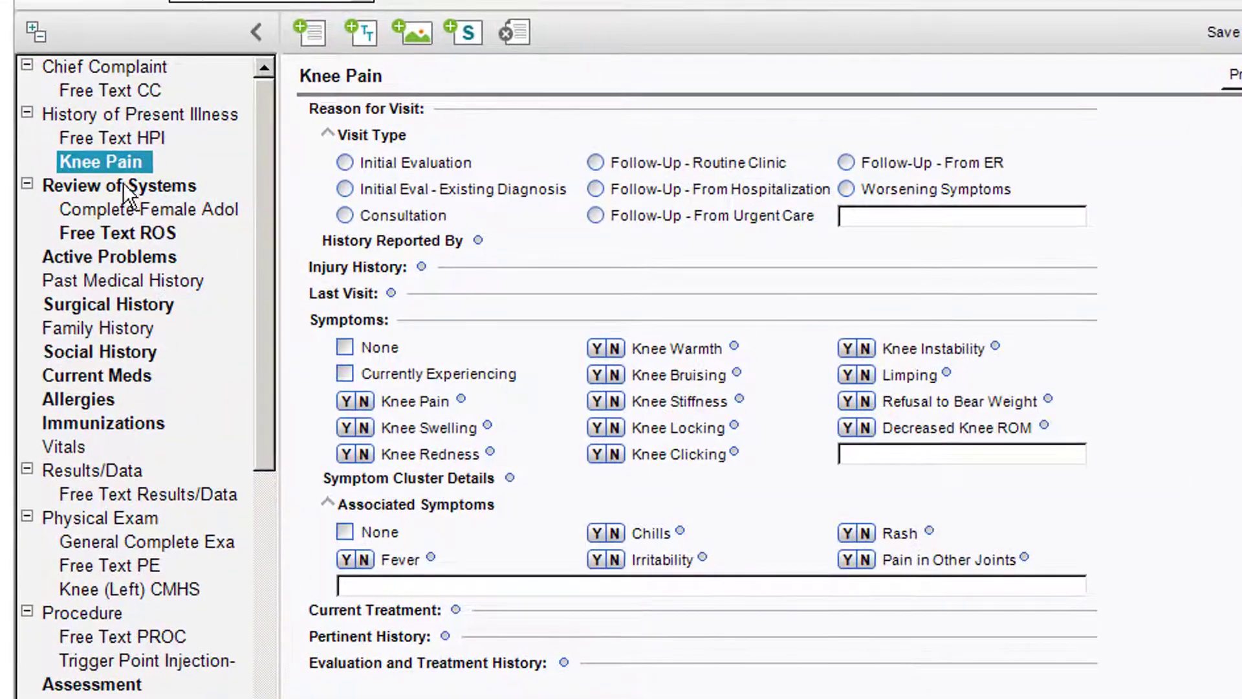
{"action": "mouse_move", "coordinate": [147, 542]}
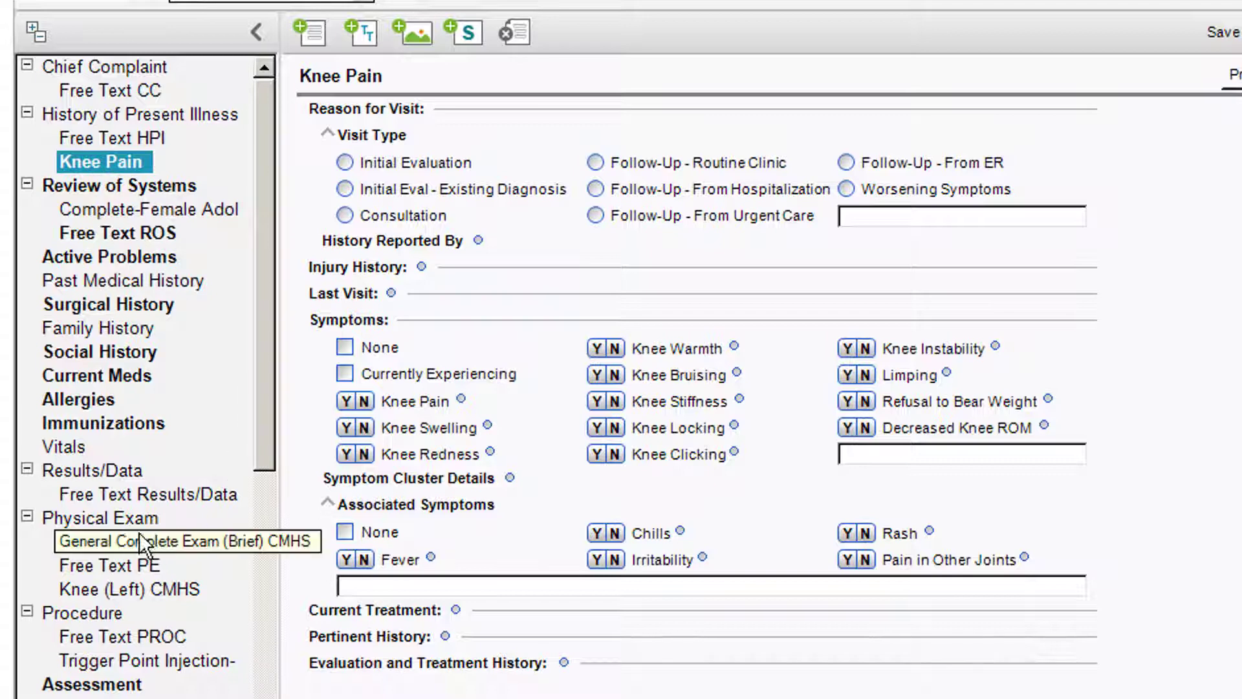
{"action": "left_click", "coordinate": [128, 589]}
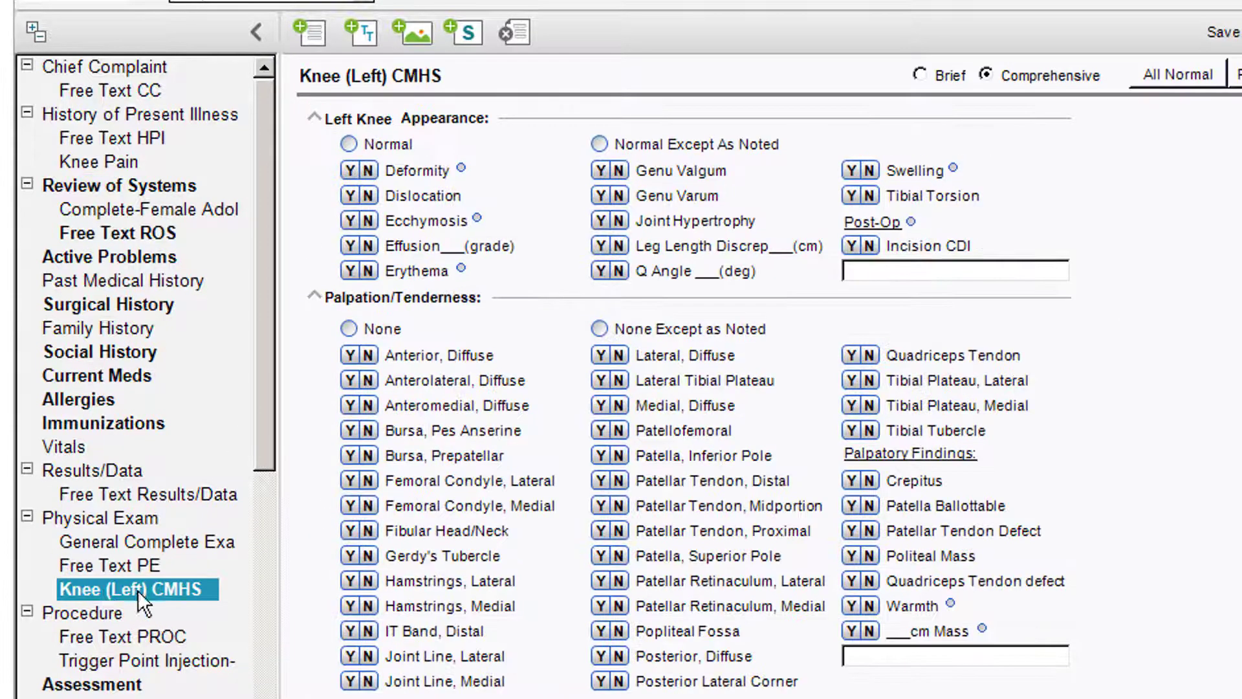
{"action": "mouse_move", "coordinate": [91, 597]}
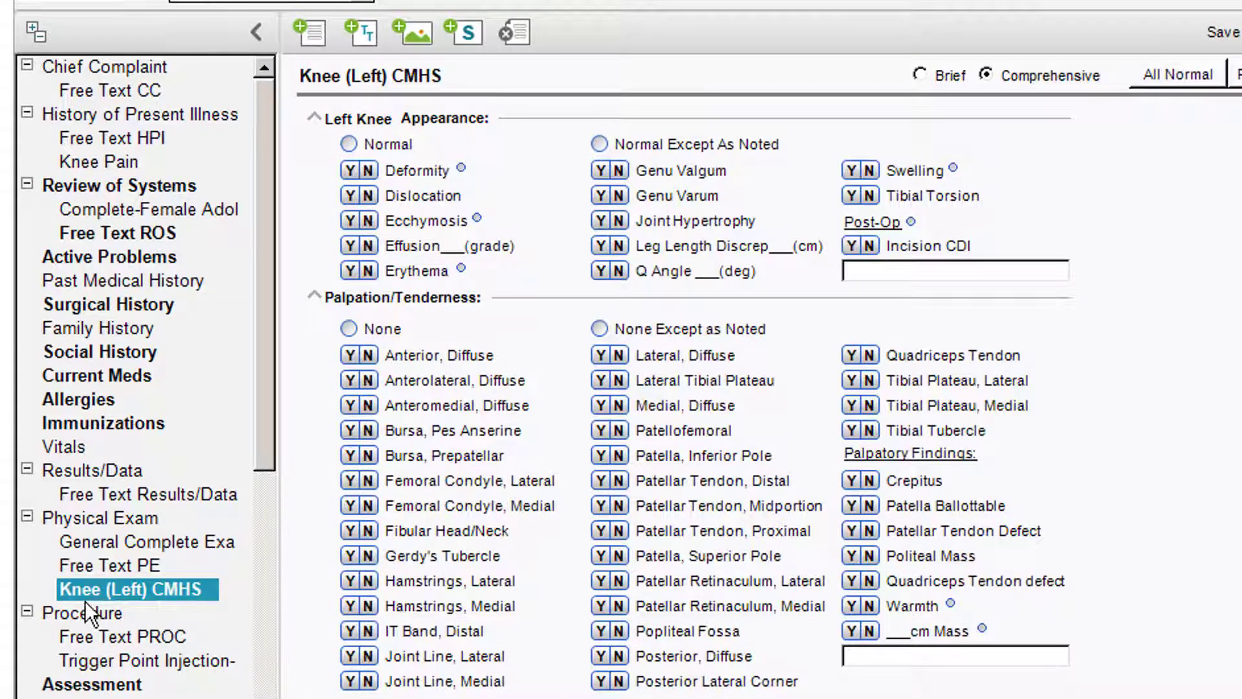
{"action": "left_click", "coordinate": [147, 660]}
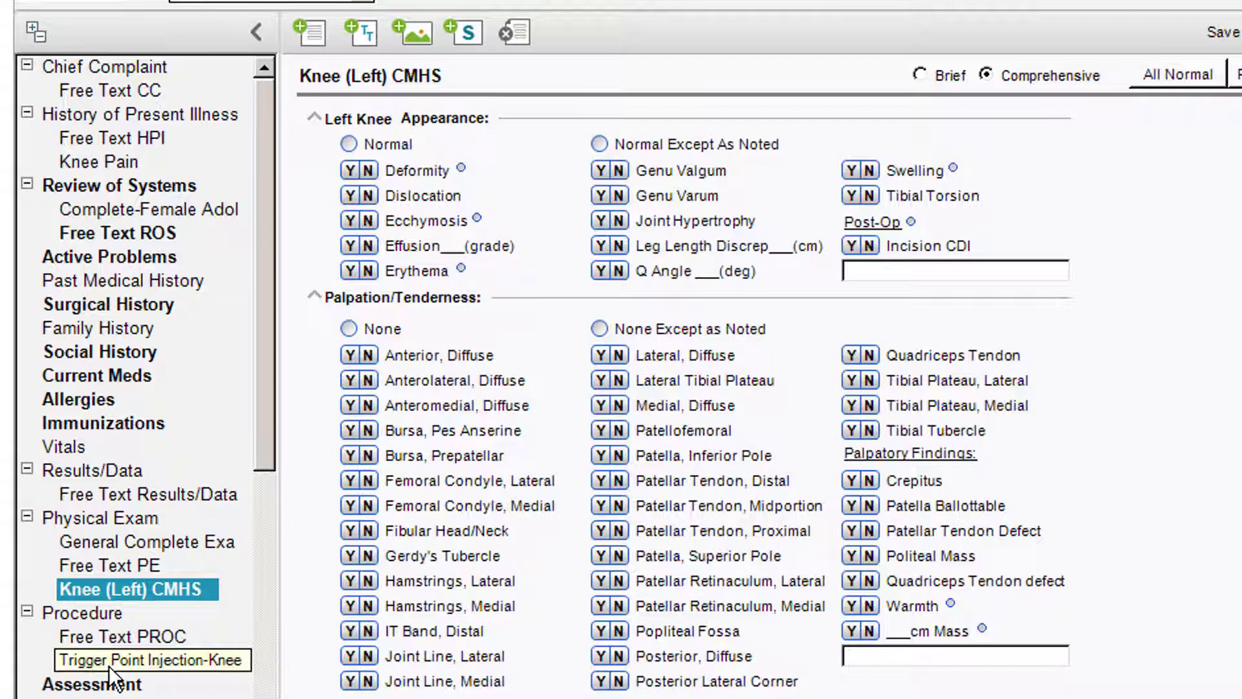
{"action": "left_click", "coordinate": [153, 660]}
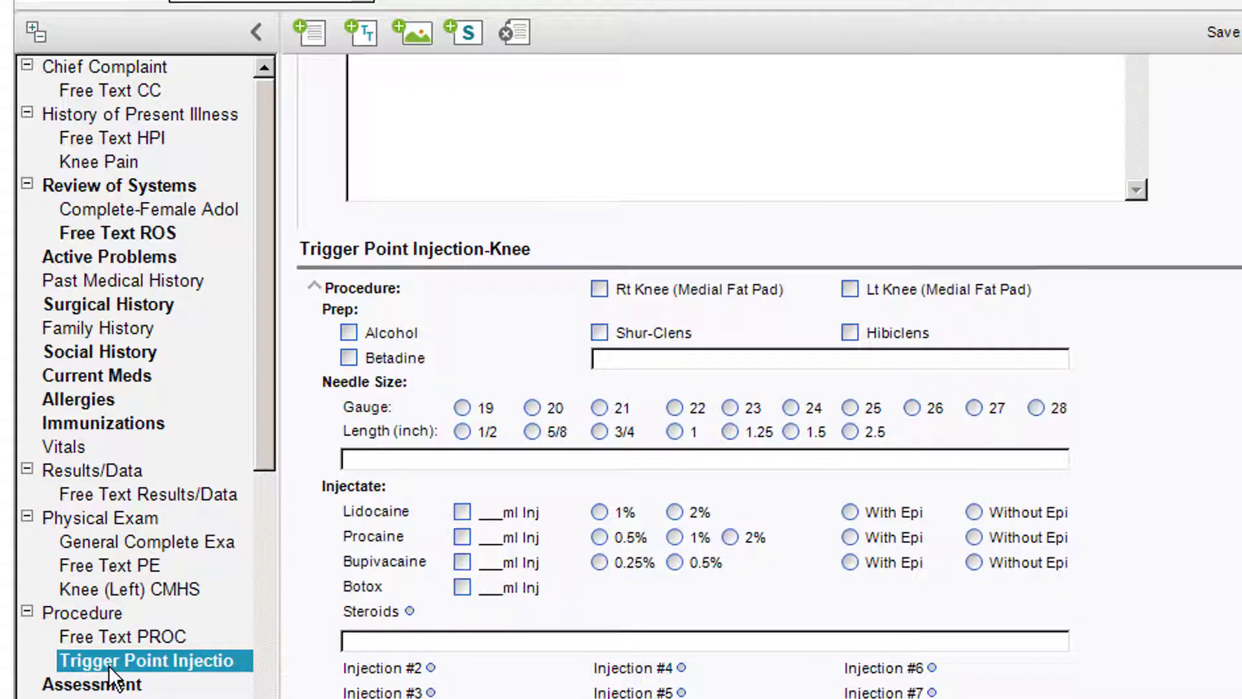
{"action": "mouse_move", "coordinate": [400, 218]}
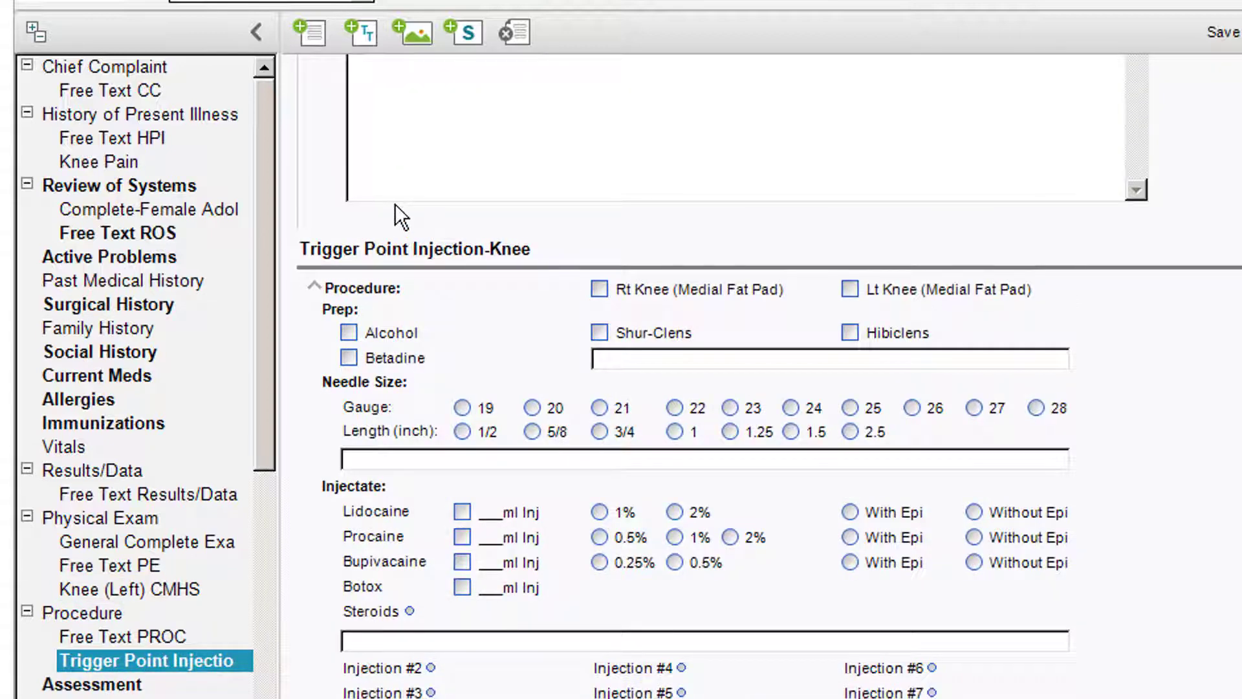
{"action": "mouse_move", "coordinate": [513, 33]}
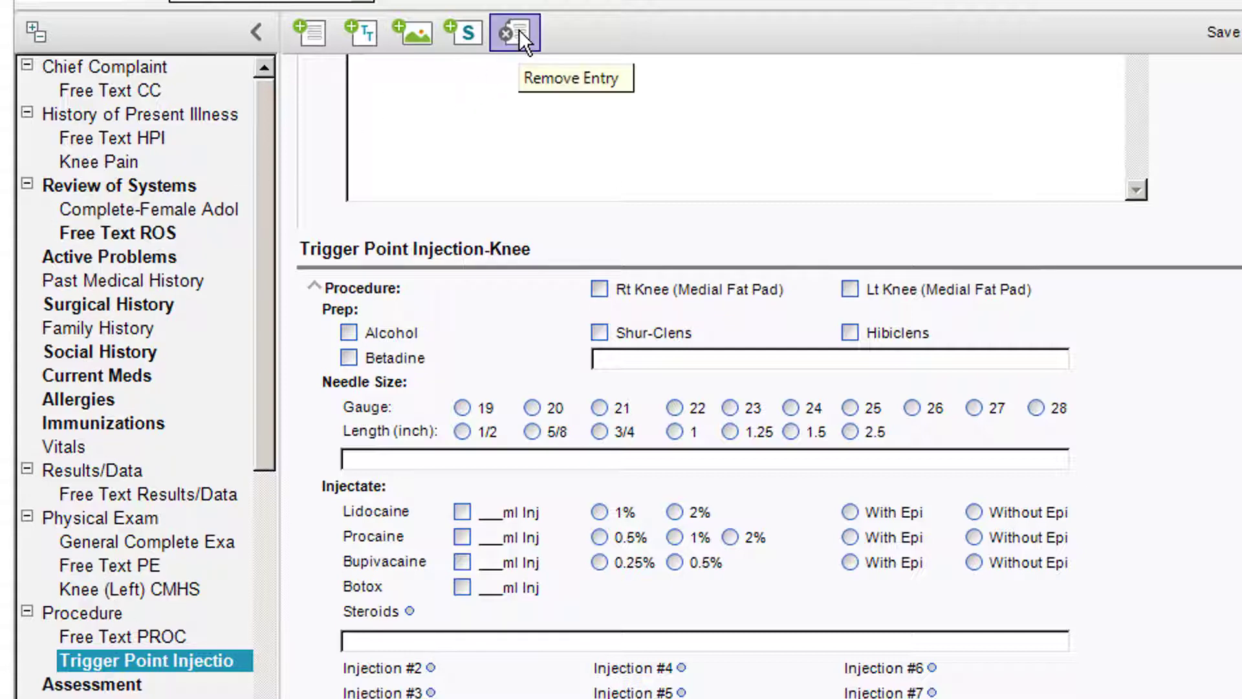
Step: Remove the Complete-Female Adolescent CMHS and General Complete Exam (Brief) CMHS entries via Remove Entry
{"action": "left_click", "coordinate": [514, 32]}
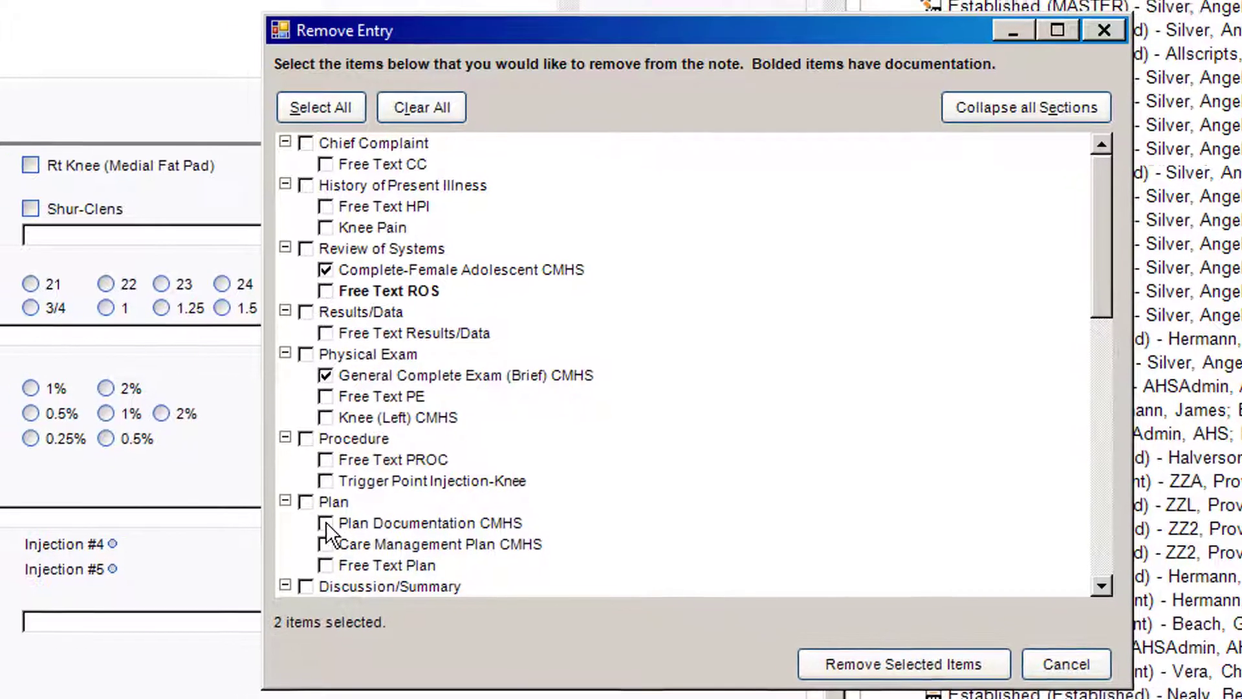
{"action": "left_click", "coordinate": [1065, 664]}
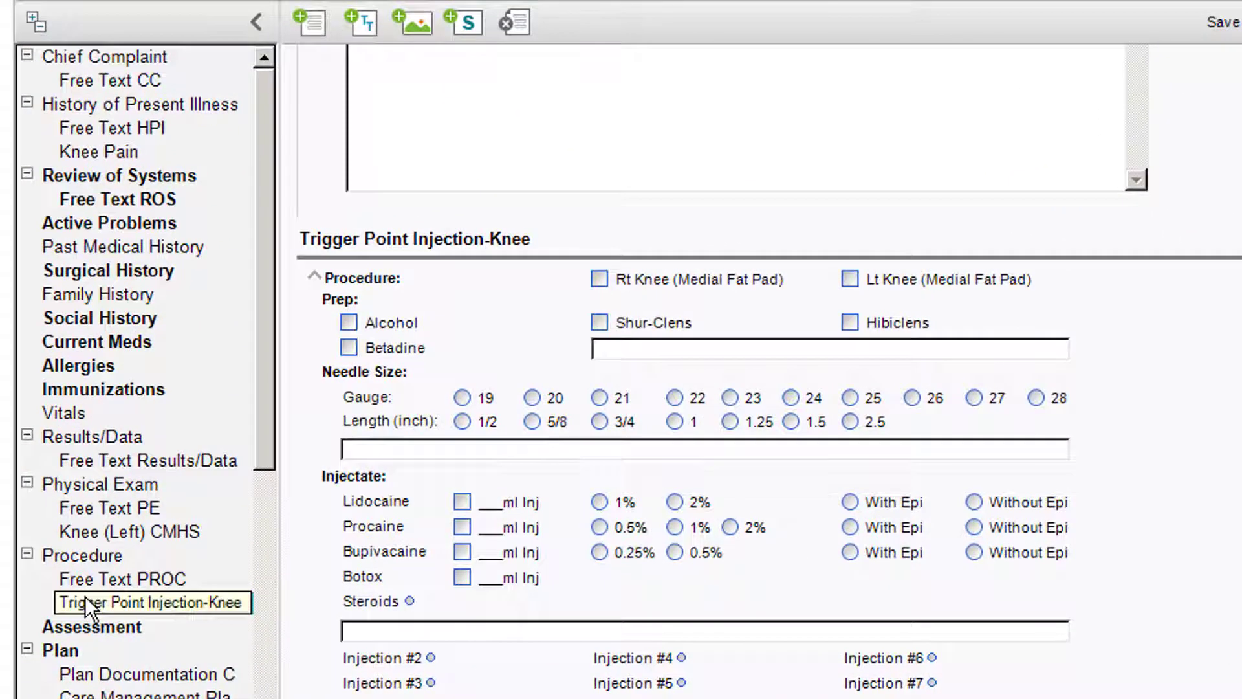